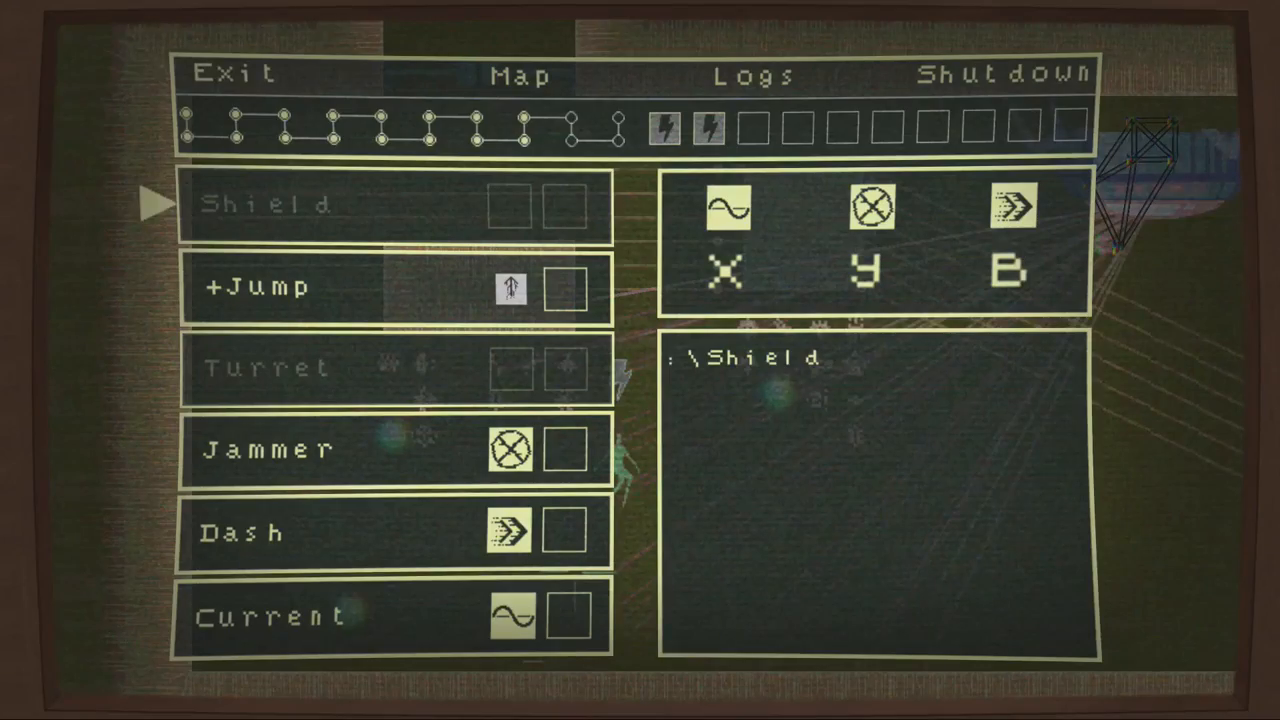
- Select Map in the pause menu to display the explored rooms
left_click(518, 75)
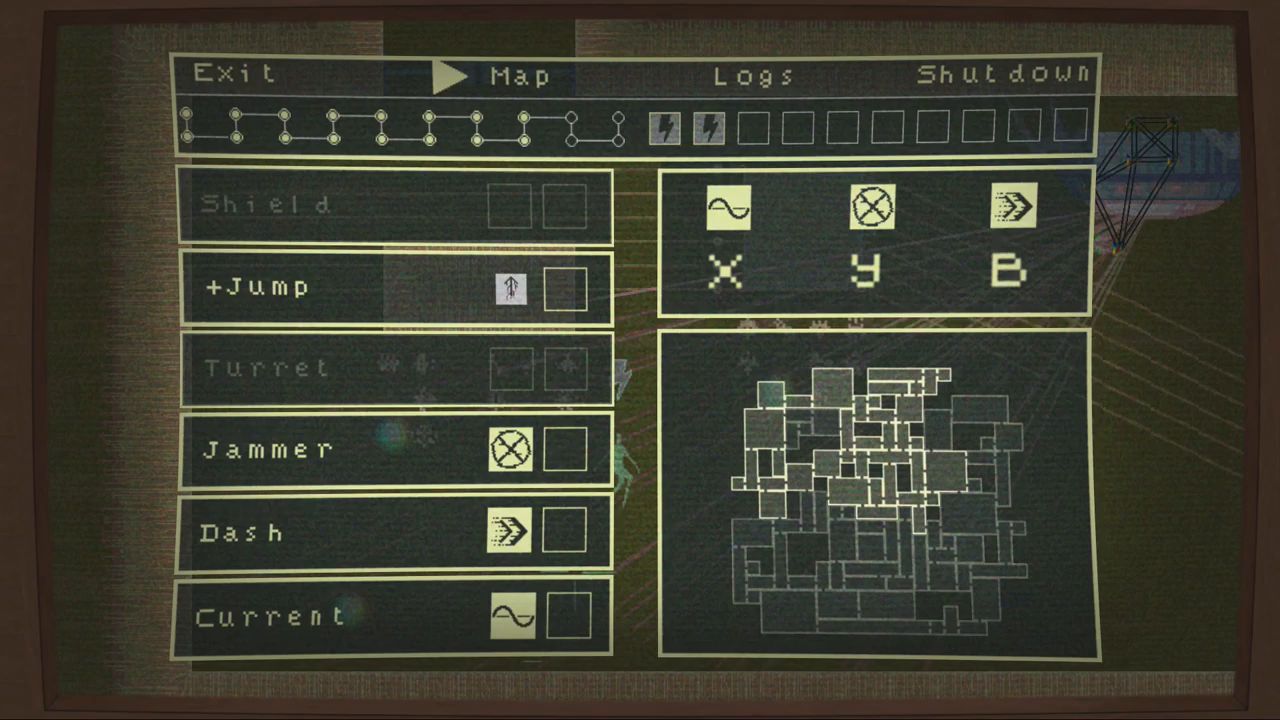
- Leave the pause menu to explore, then reopen Map from the new area
left_click(232, 74)
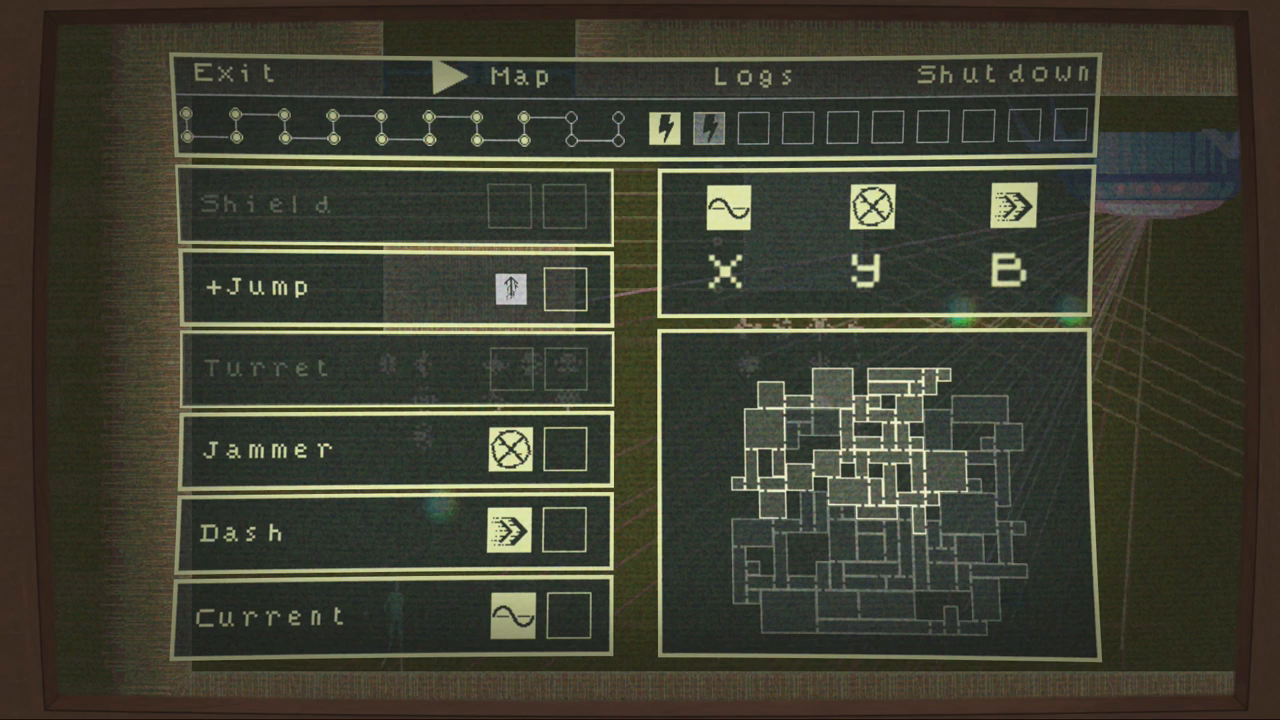
mouse_move(845, 500)
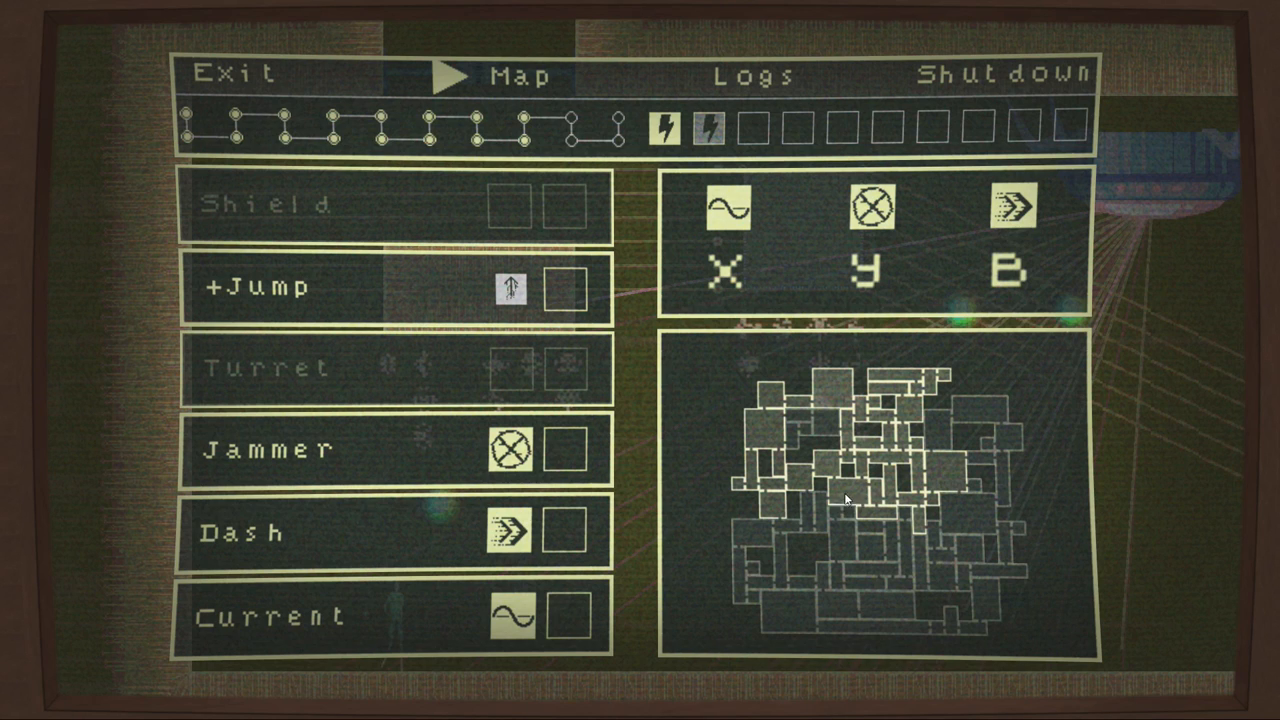
mouse_move(845, 503)
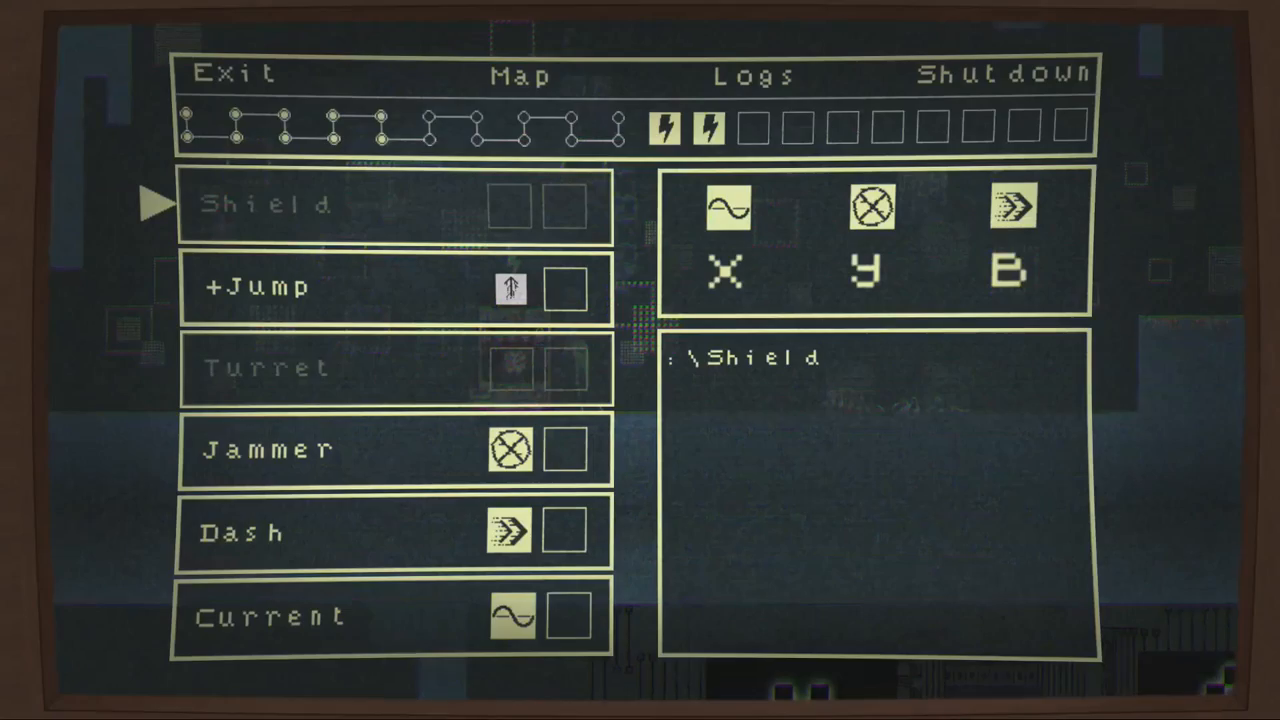
left_click(518, 74)
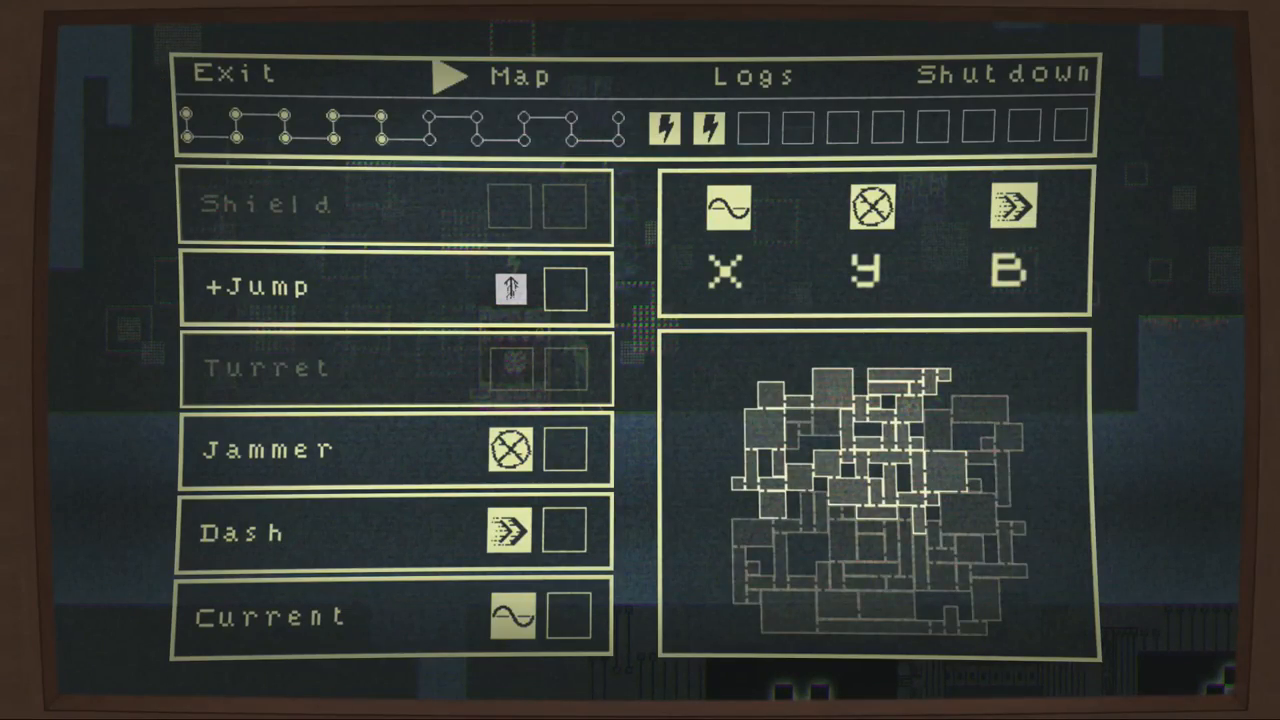